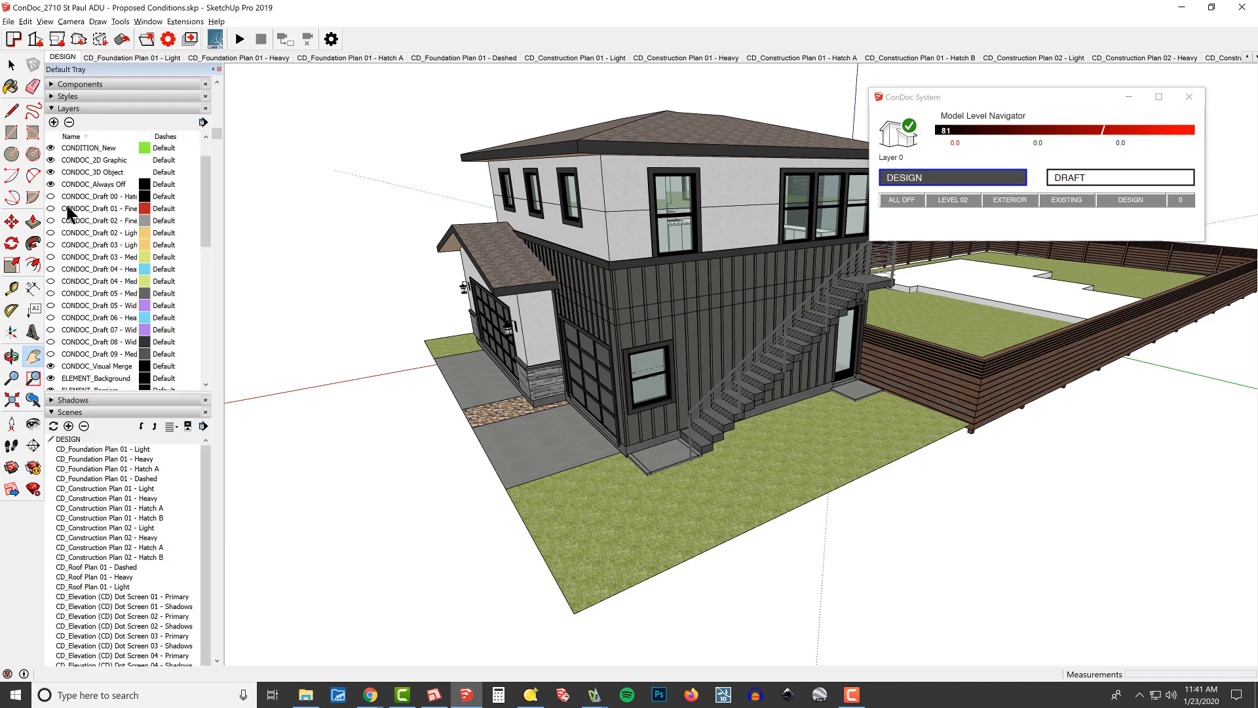
Choose the CONDOC_Always Off layer and remove the level-1 window from the board-and-batten wall
left_click(94, 184)
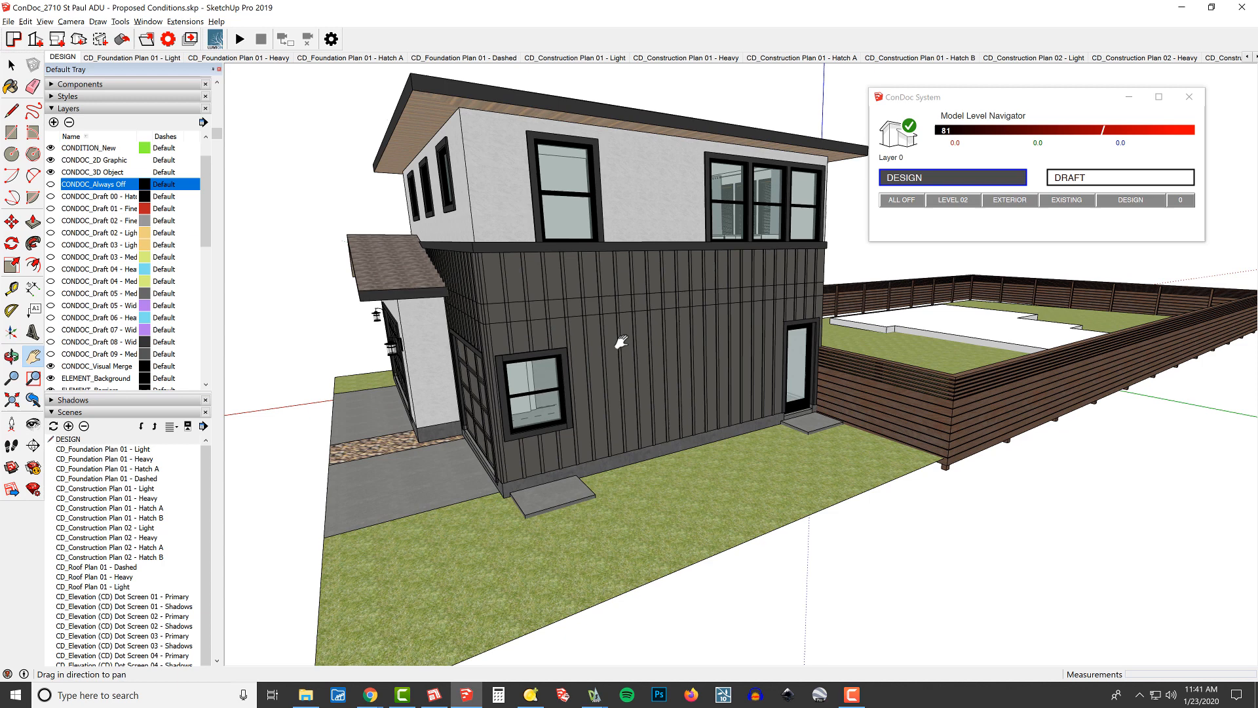
mouse_move(630, 367)
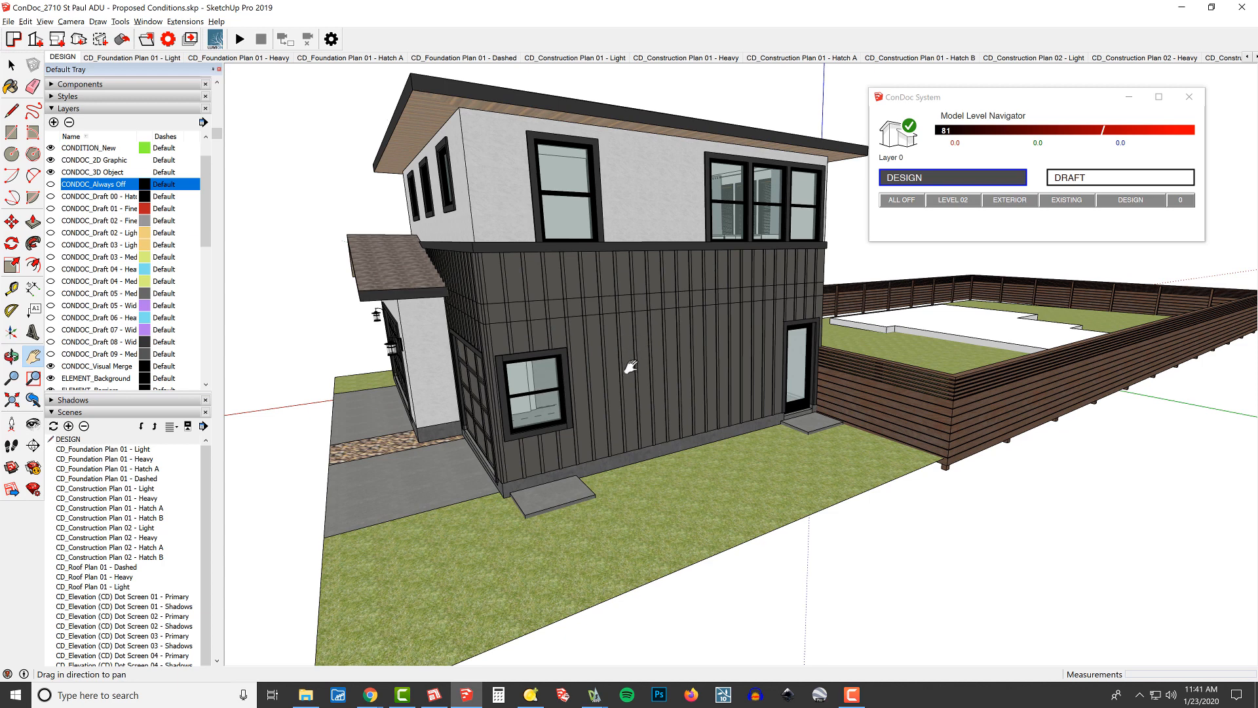
mouse_move(788, 272)
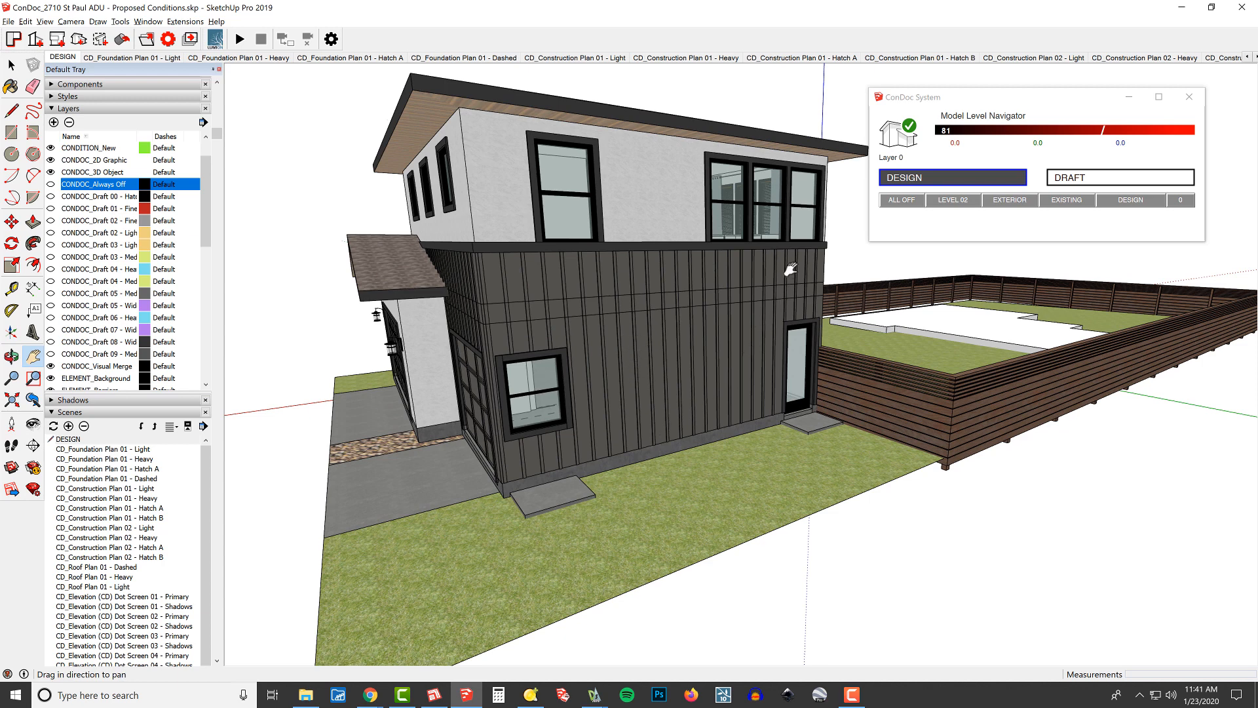
mouse_move(770, 277)
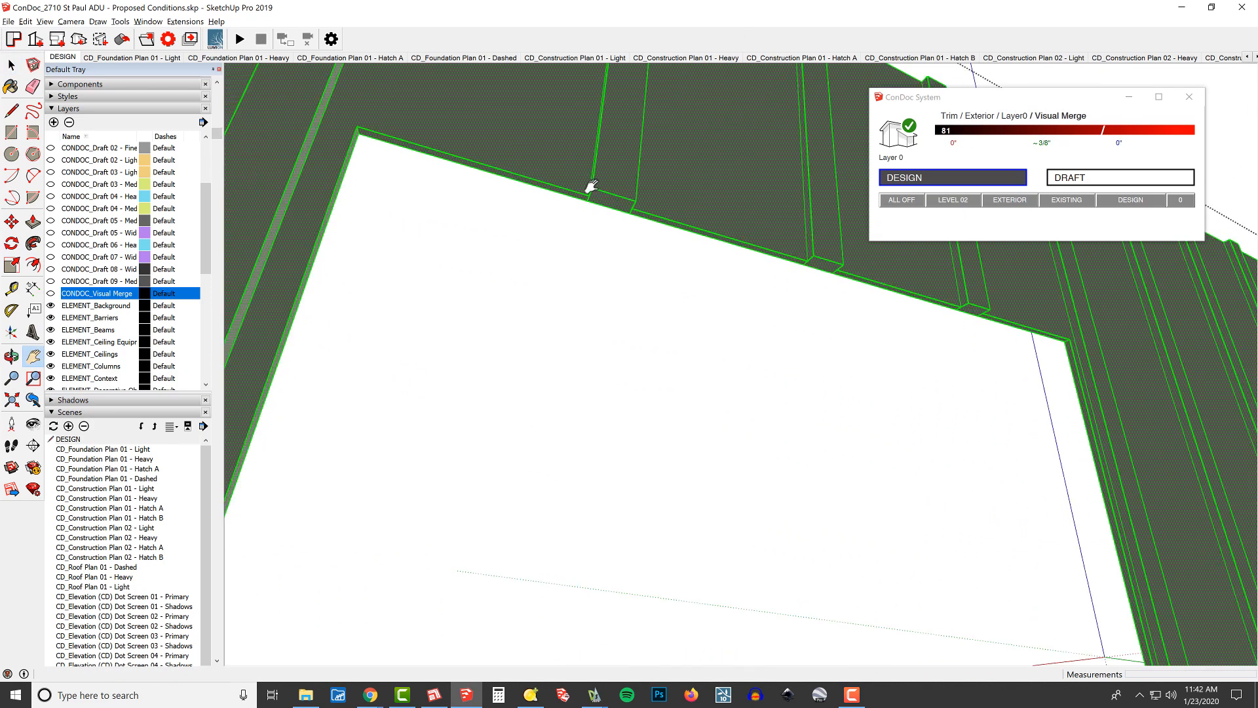
left_click_drag(593, 186, 485, 183)
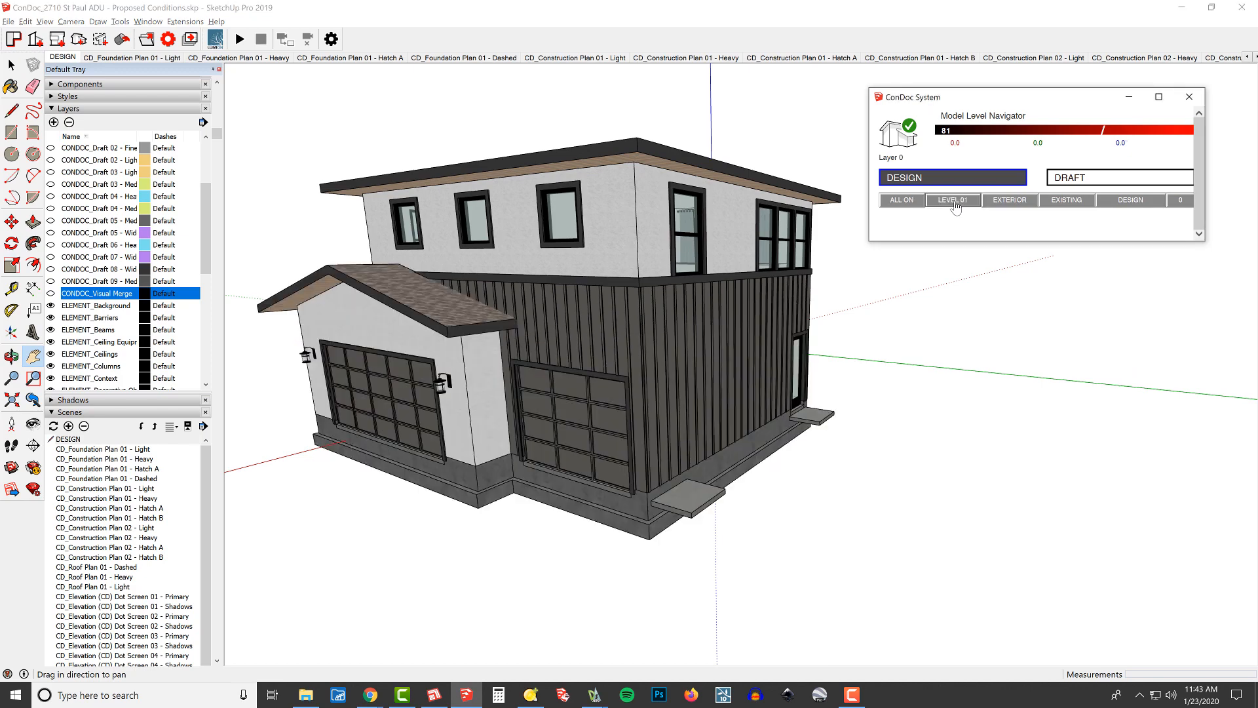
Cycle the ConDoc level button back to the full ADU model and zoom in on it
left_click(952, 200)
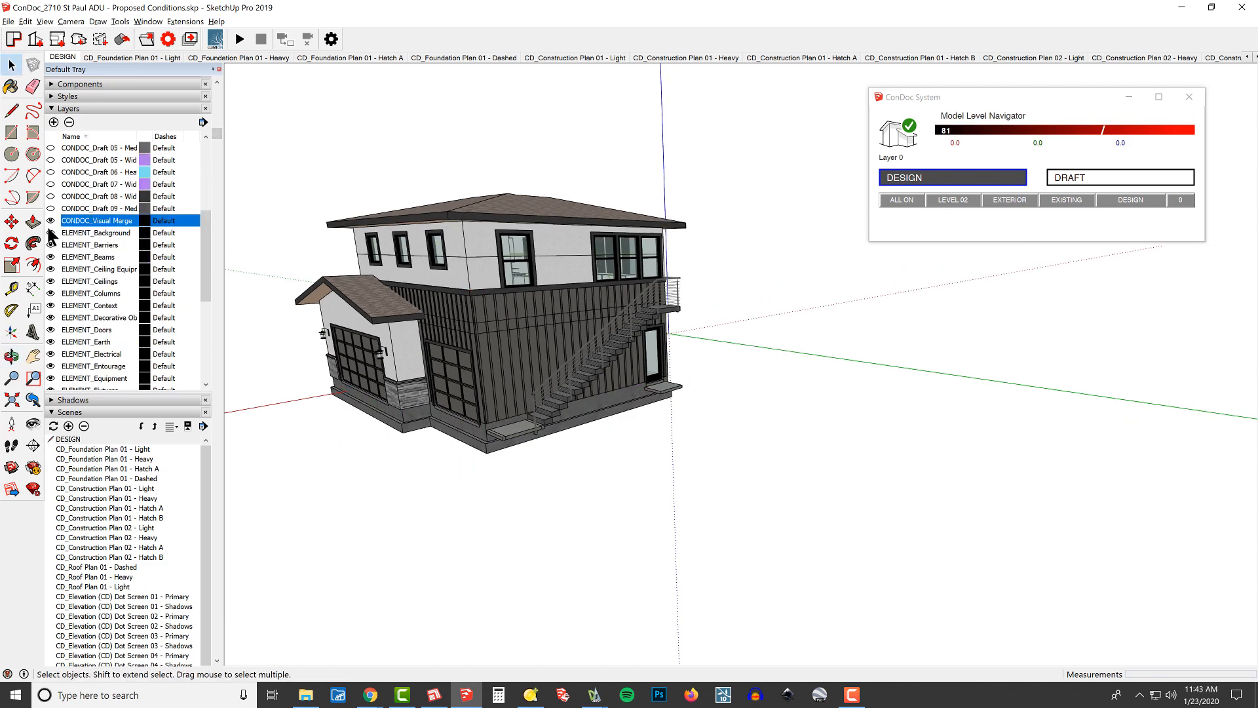
scroll("up", 3)
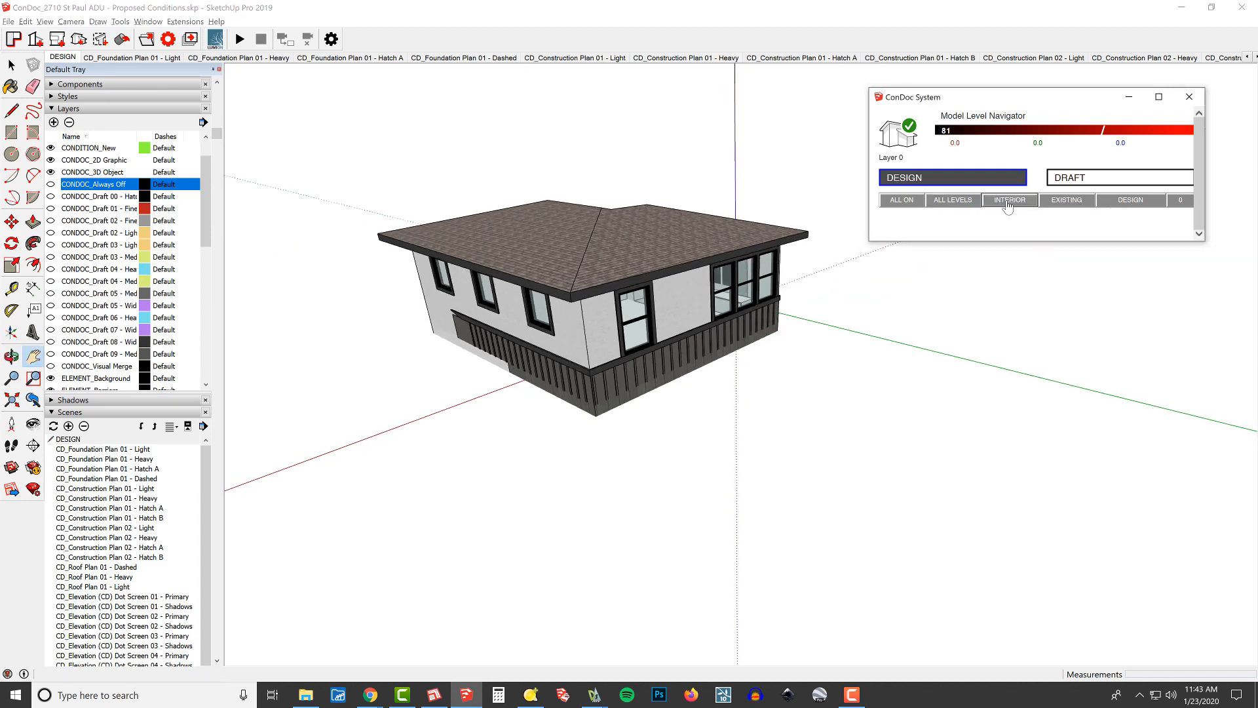
Isolate the Level 02 interior walls, doorways and kitchen, hiding exterior and roof
left_click(1009, 199)
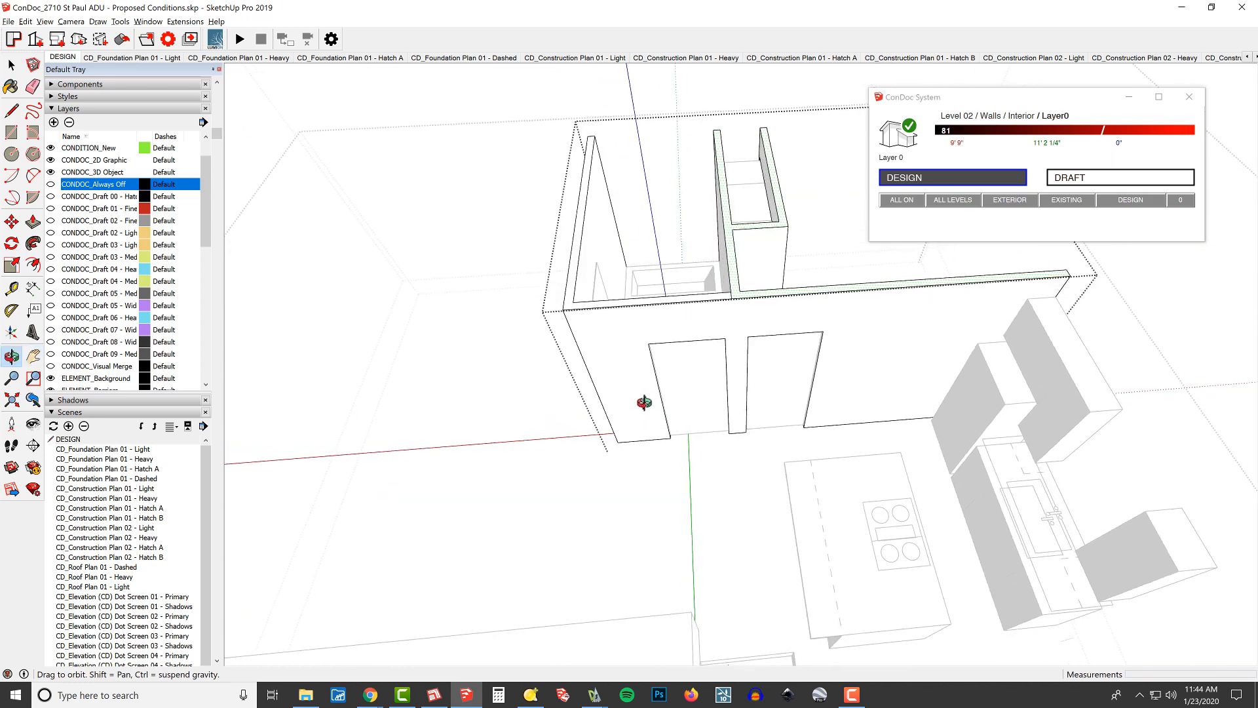
mouse_move(525, 134)
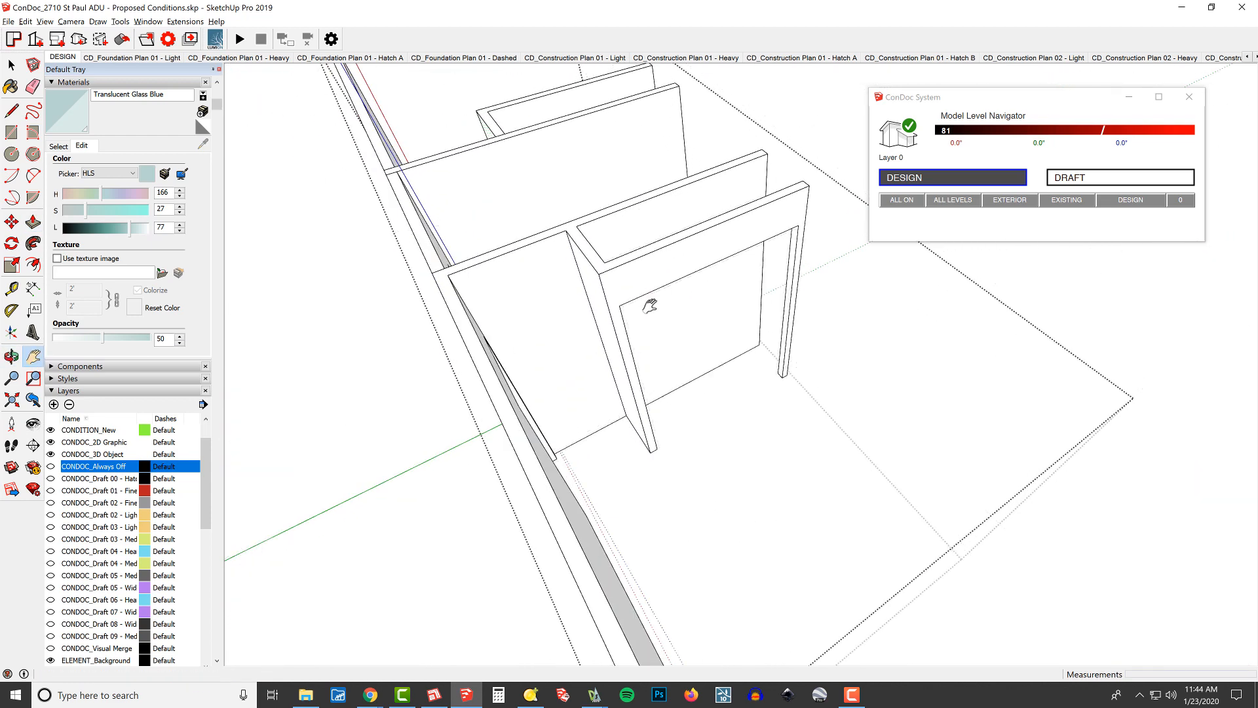
Push/Pull the door-sized bedroom wall face to a new depth and bring the doorways into view
left_click(679, 241)
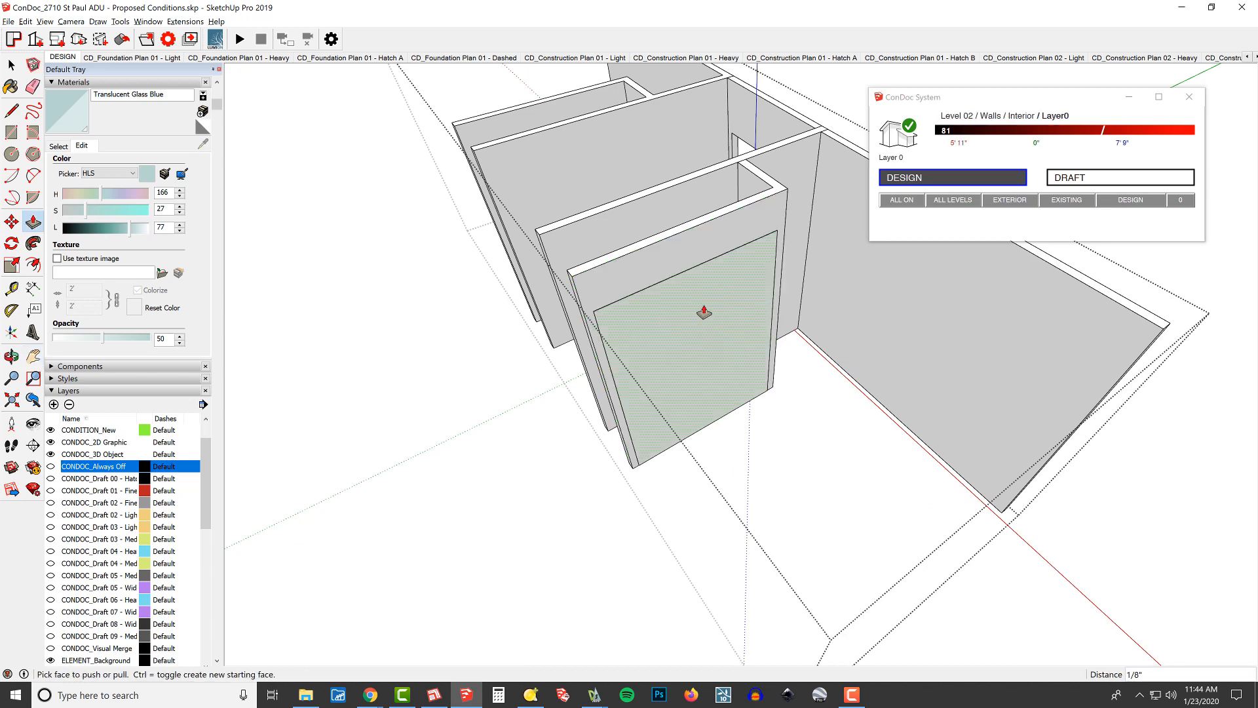
left_click_drag(707, 314, 639, 367)
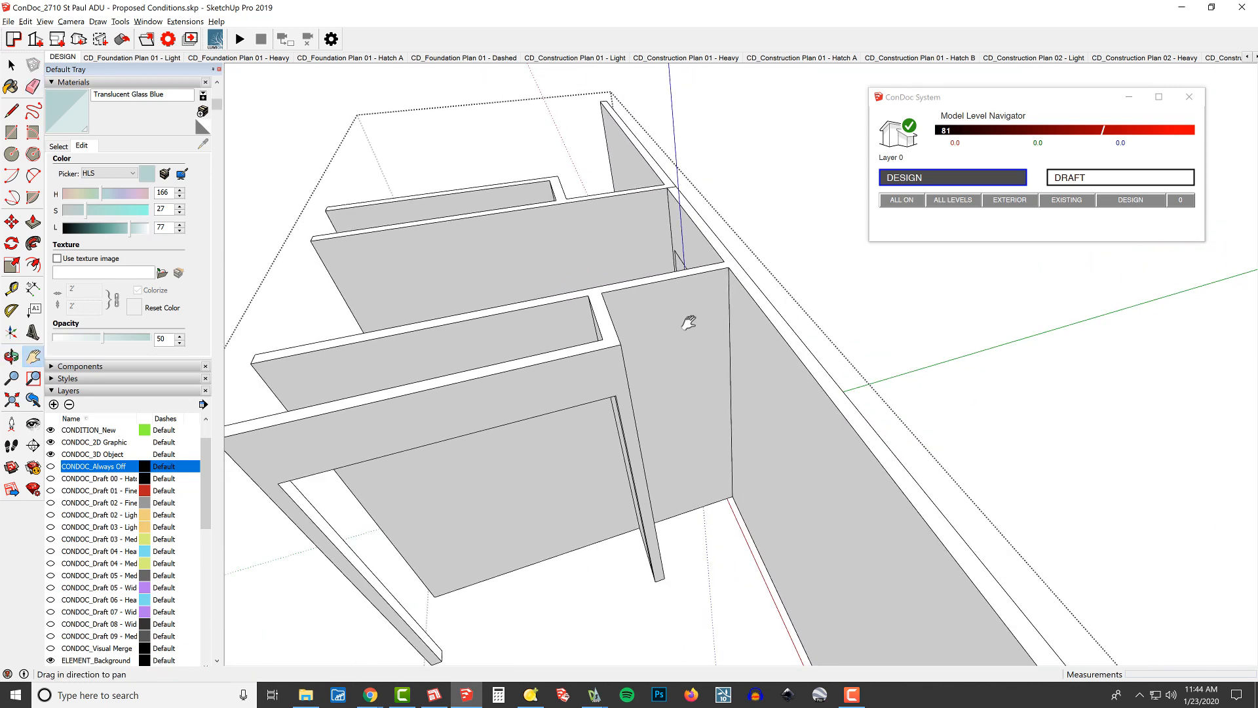
left_click_drag(681, 321, 617, 313)
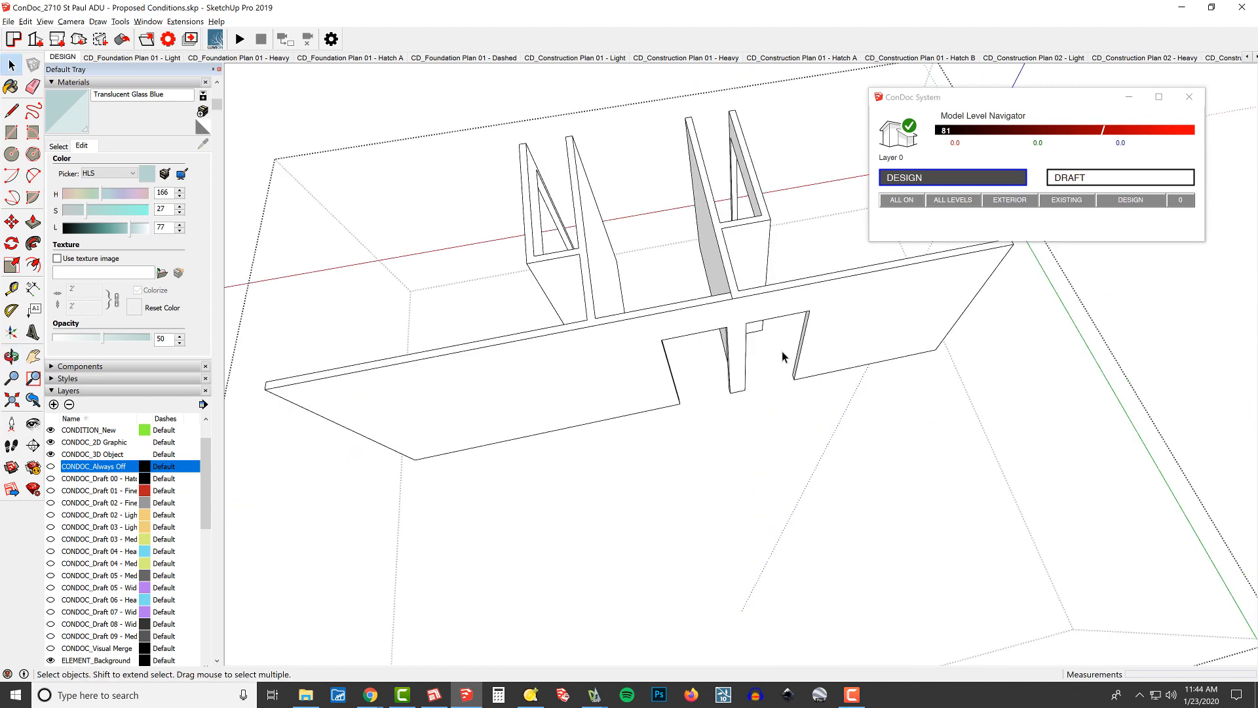
left_click_drag(785, 356, 946, 323)
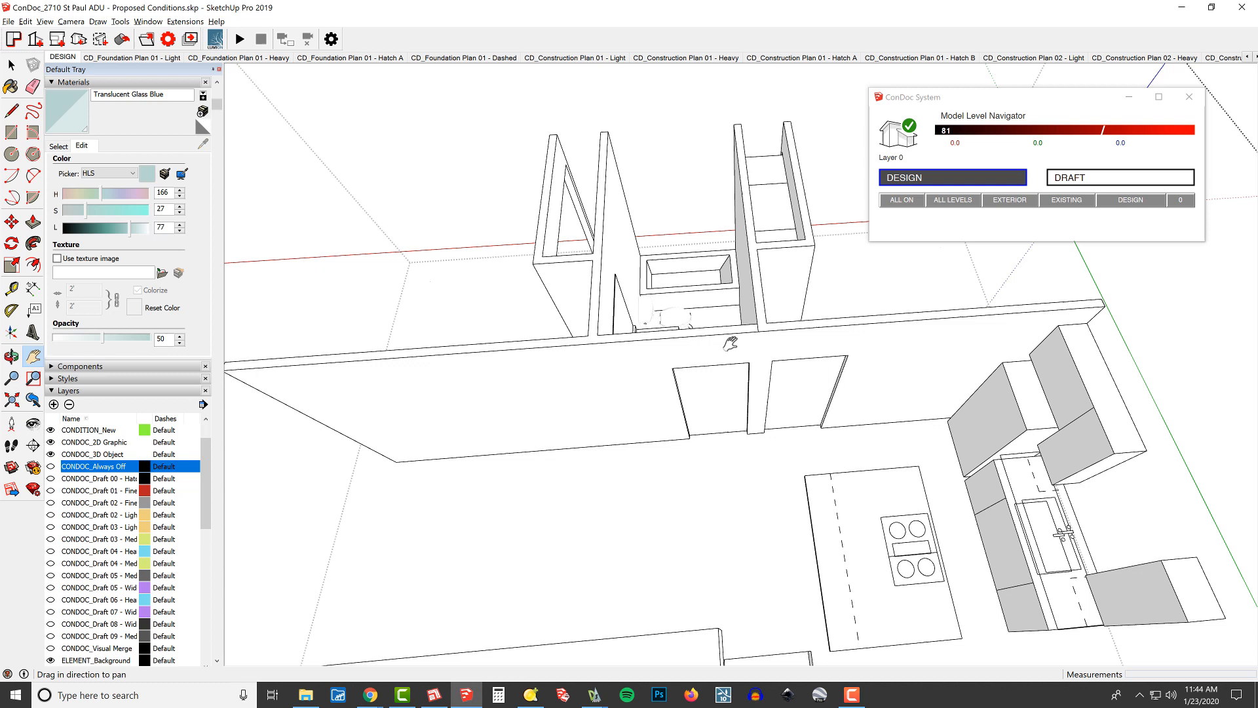
Mirror the selected bedroom walls about the wall midpoint and erase the original copy
left_click(184, 21)
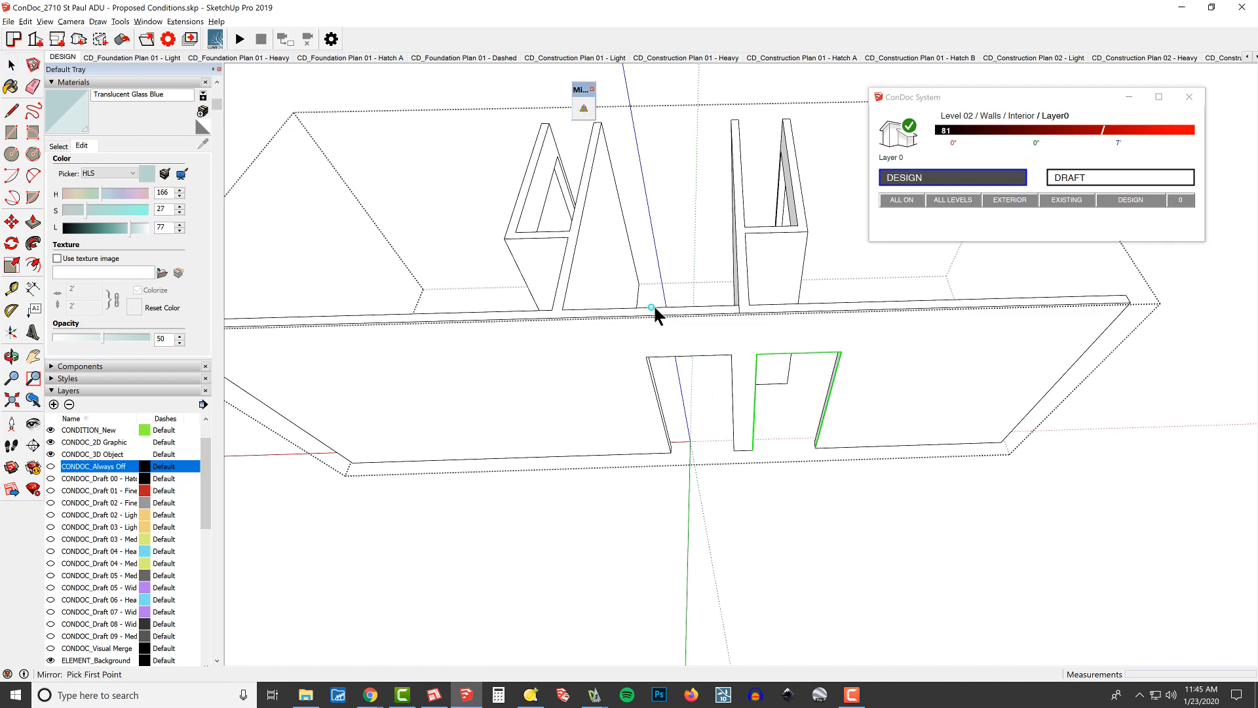
left_click(652, 307)
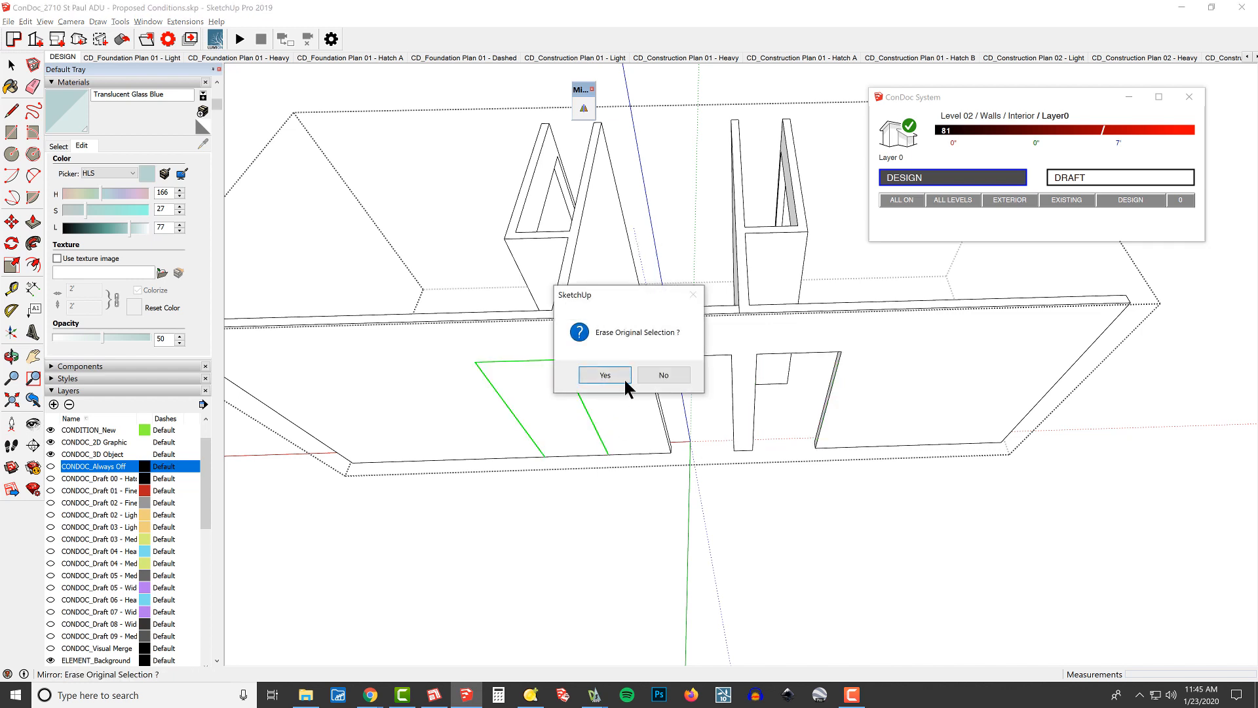
left_click(604, 375)
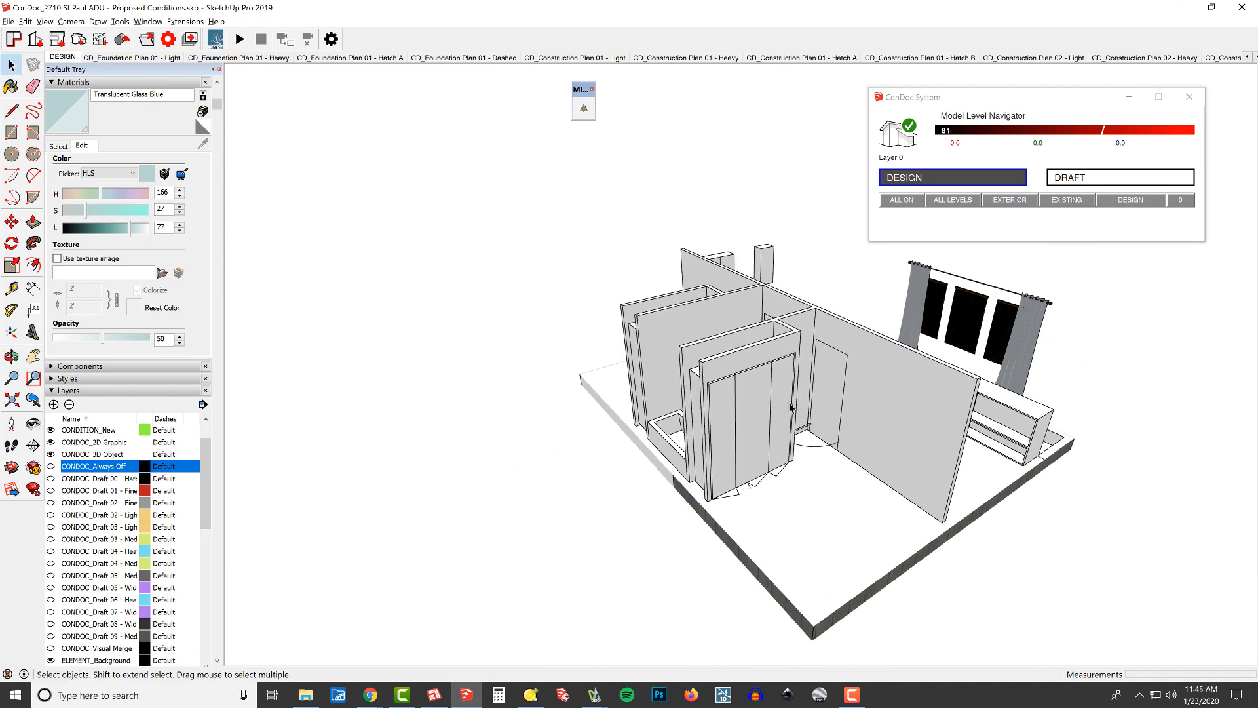
Review the mirrored bedroom, then toggle All Off and All On to restore the full ADU model
left_click_drag(791, 407, 854, 489)
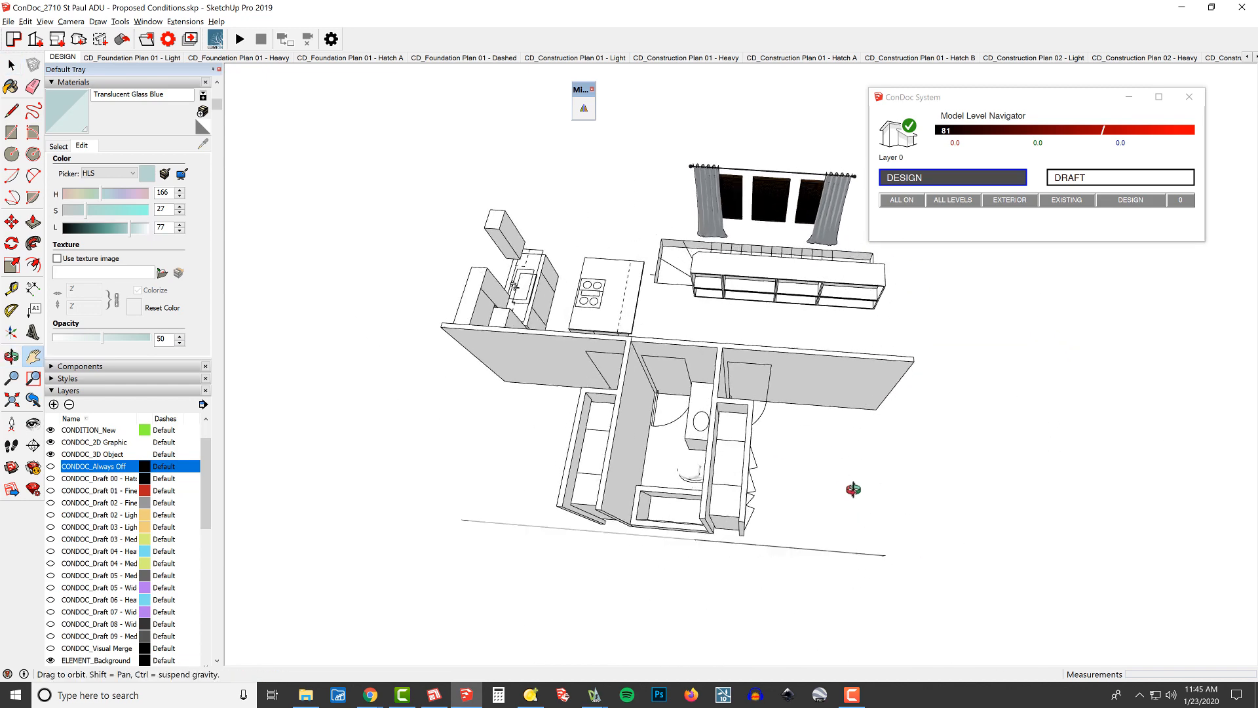
left_click_drag(853, 489, 889, 464)
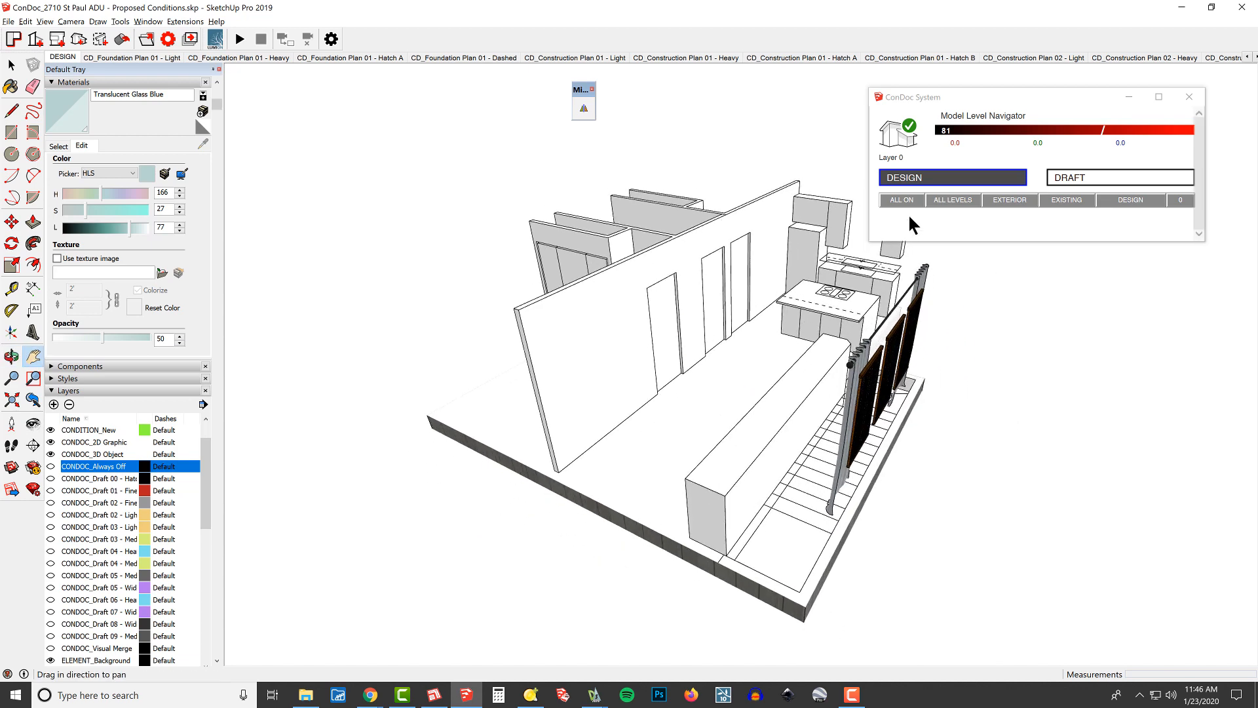
left_click(901, 199)
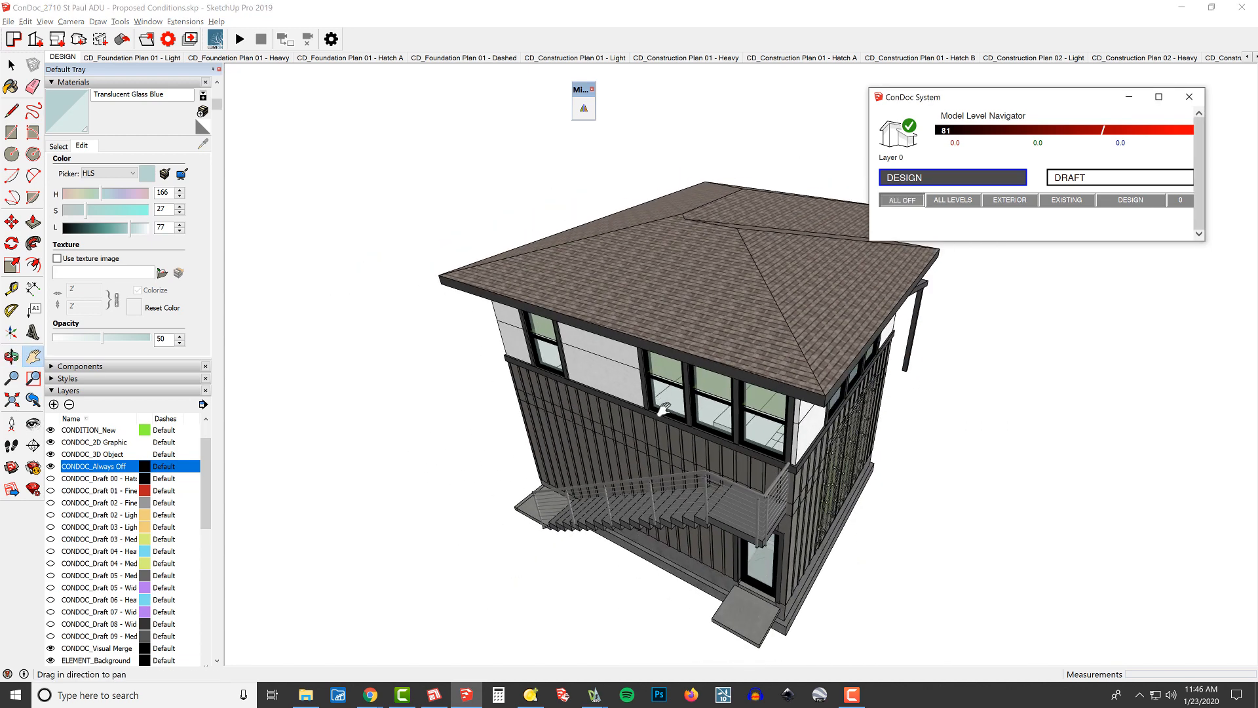
left_click(900, 199)
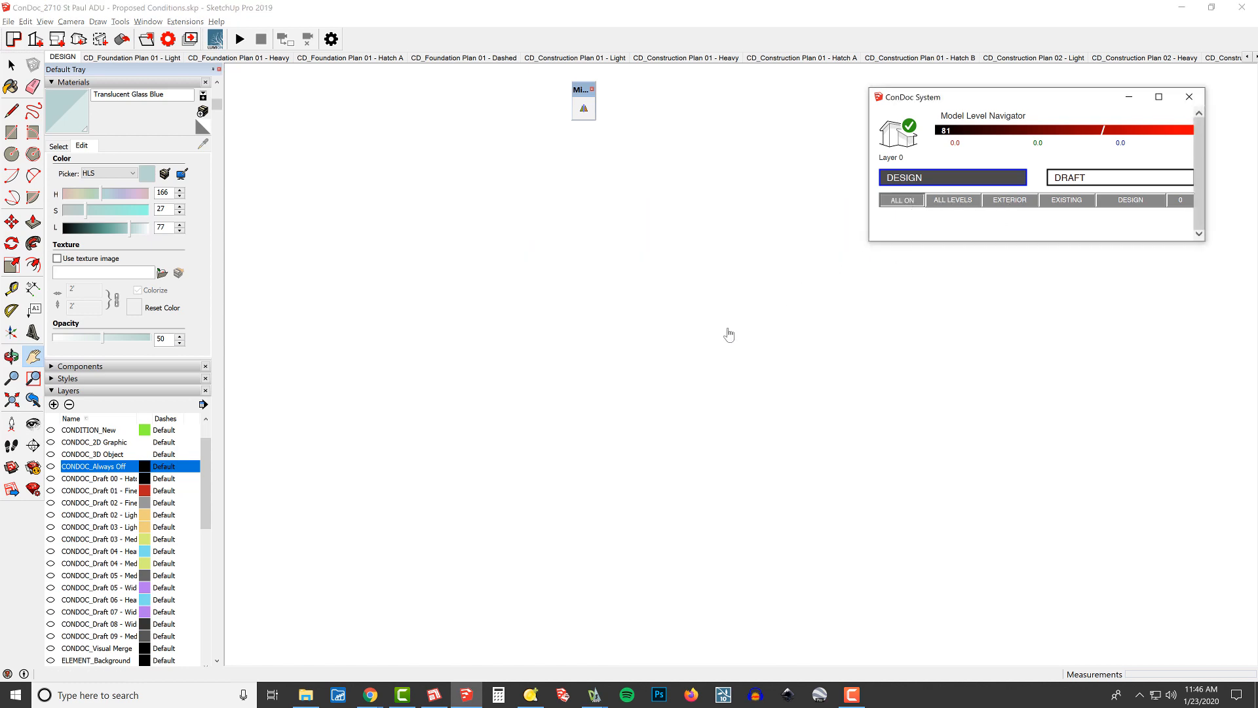
left_click(901, 199)
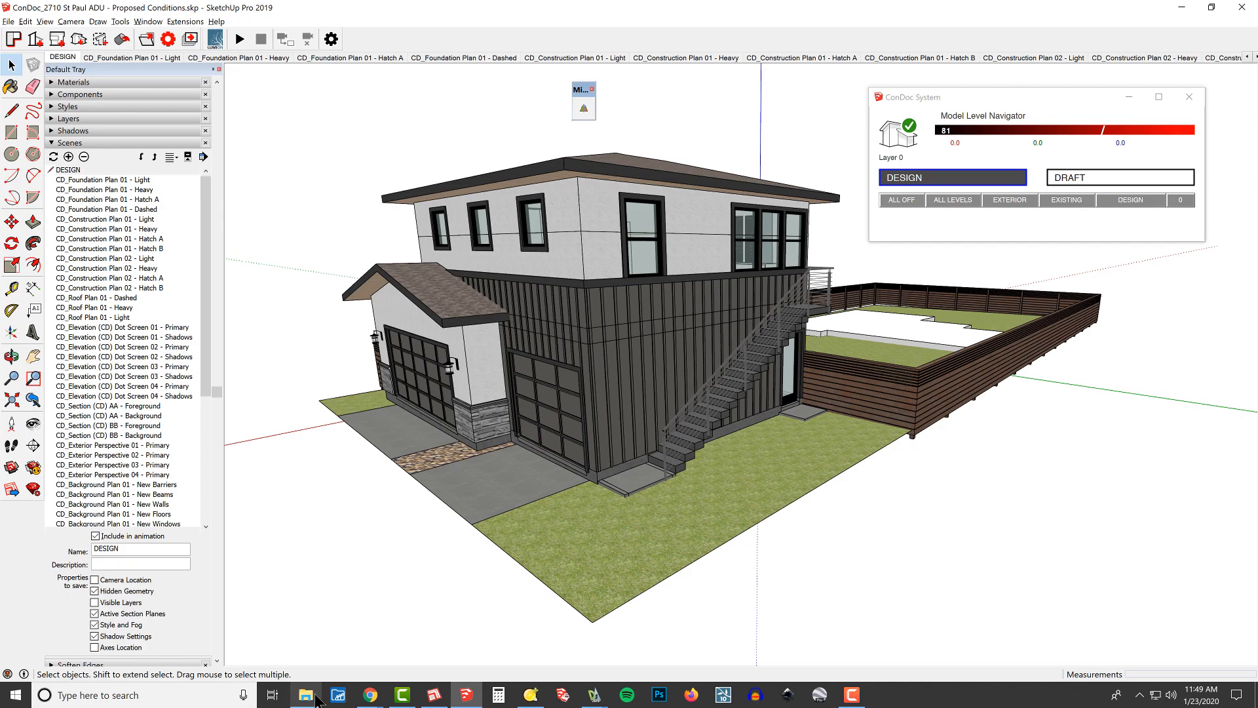
Switch to the ADU project folder in File Explorer
left_click(305, 694)
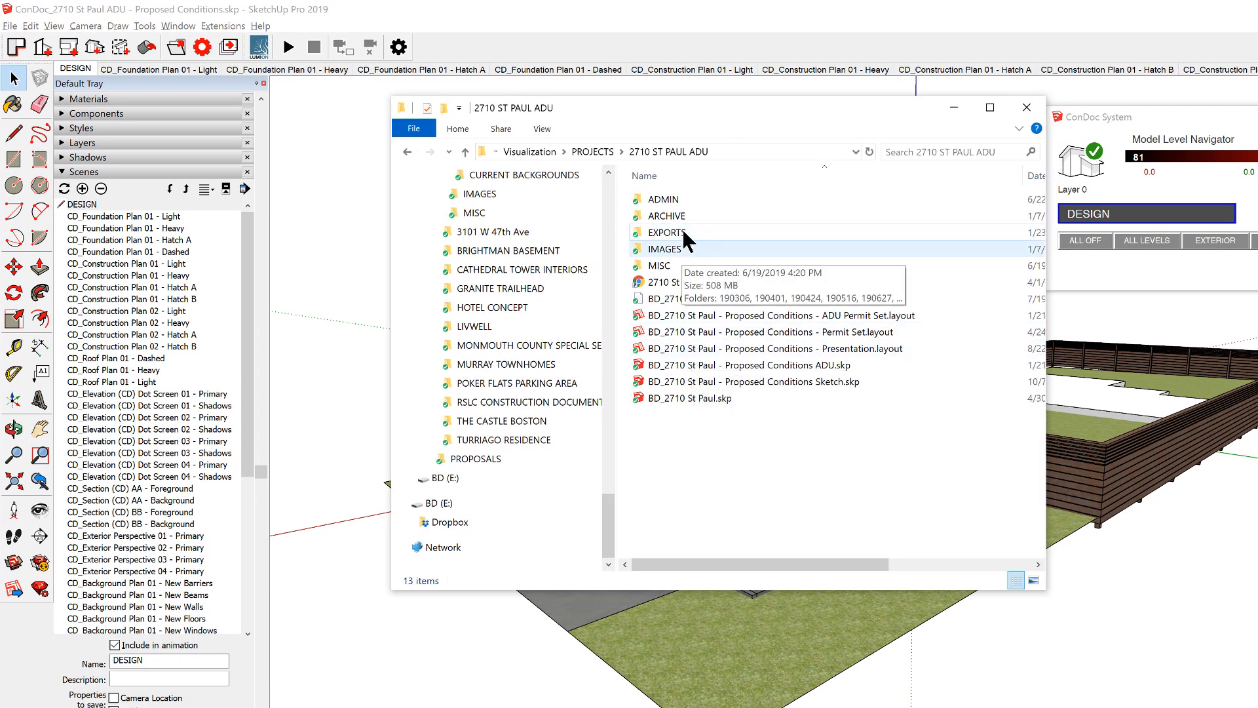
Browse the 200123 level-1 and level-2 DWG exports, then enter the empty CURRENT BACKGROUNDS folder
double_click(667, 232)
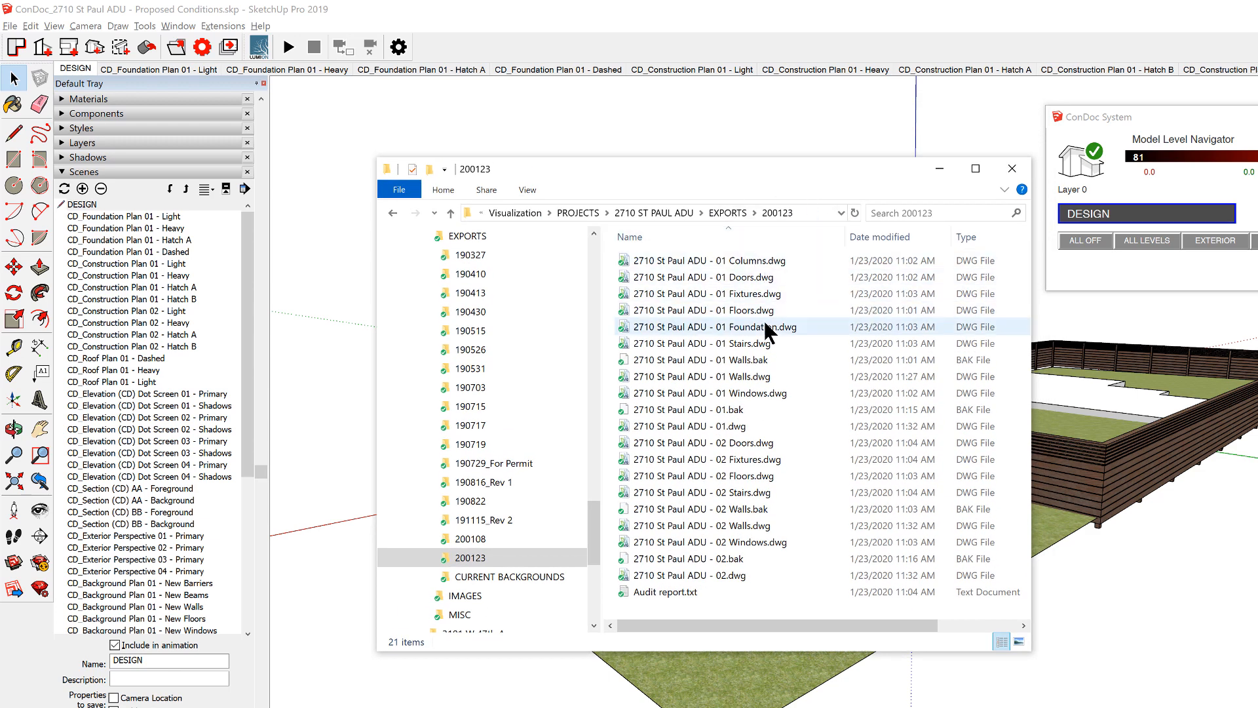
left_click(707, 574)
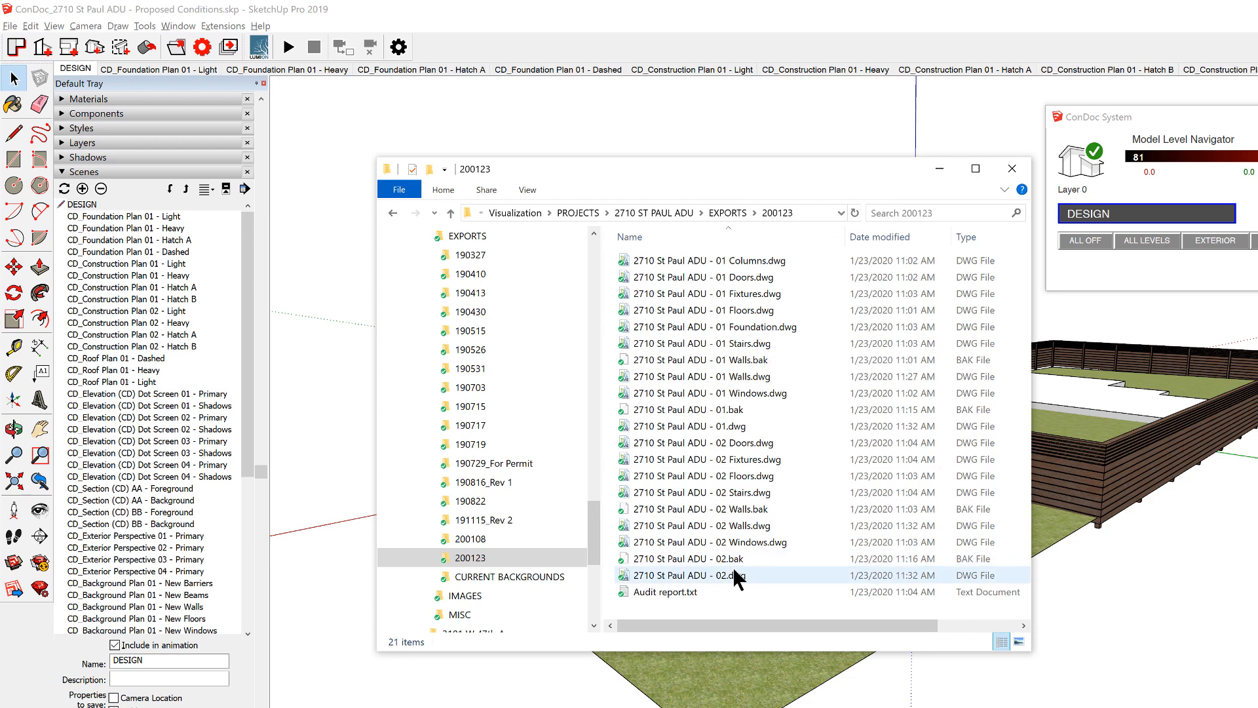
left_click(710, 259)
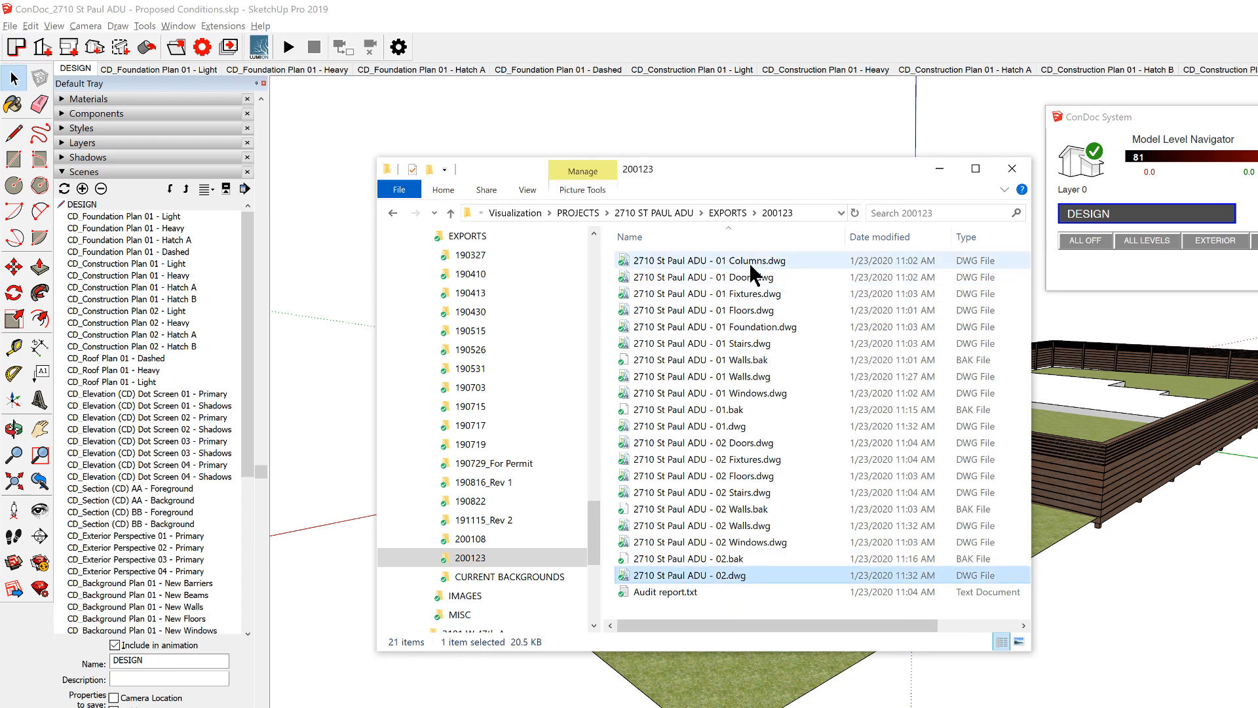
key("ctrl+a")
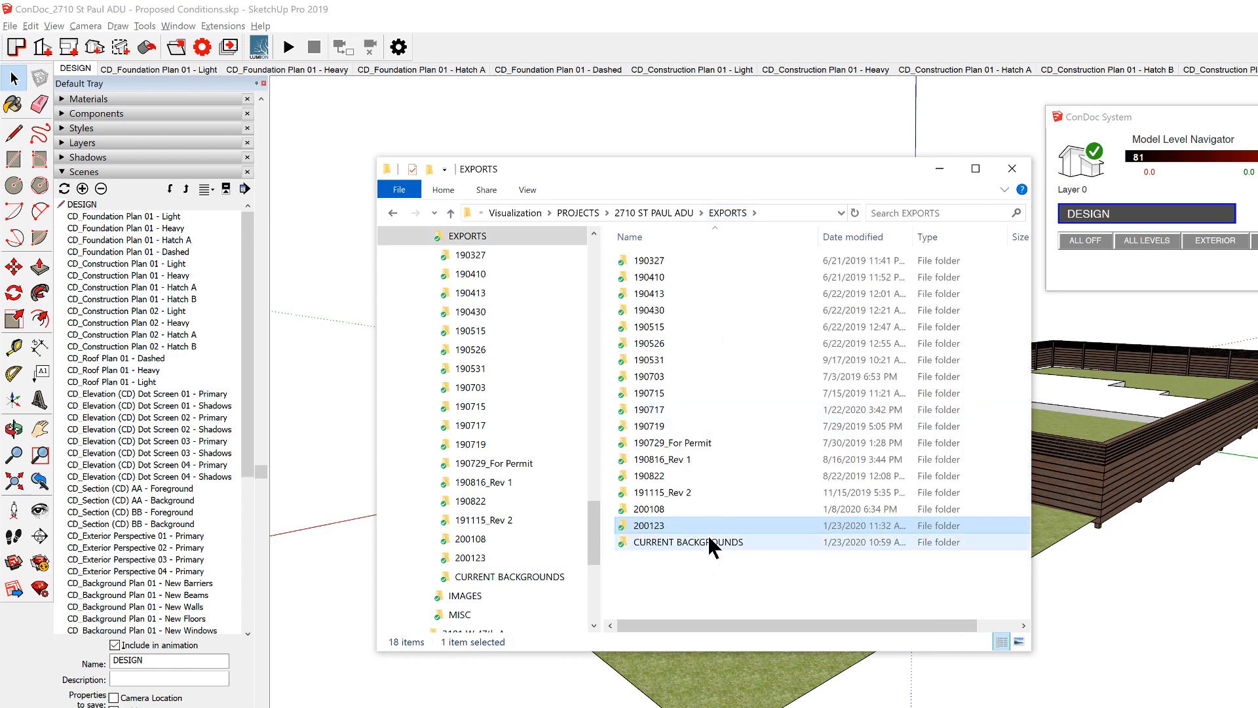
double_click(689, 541)
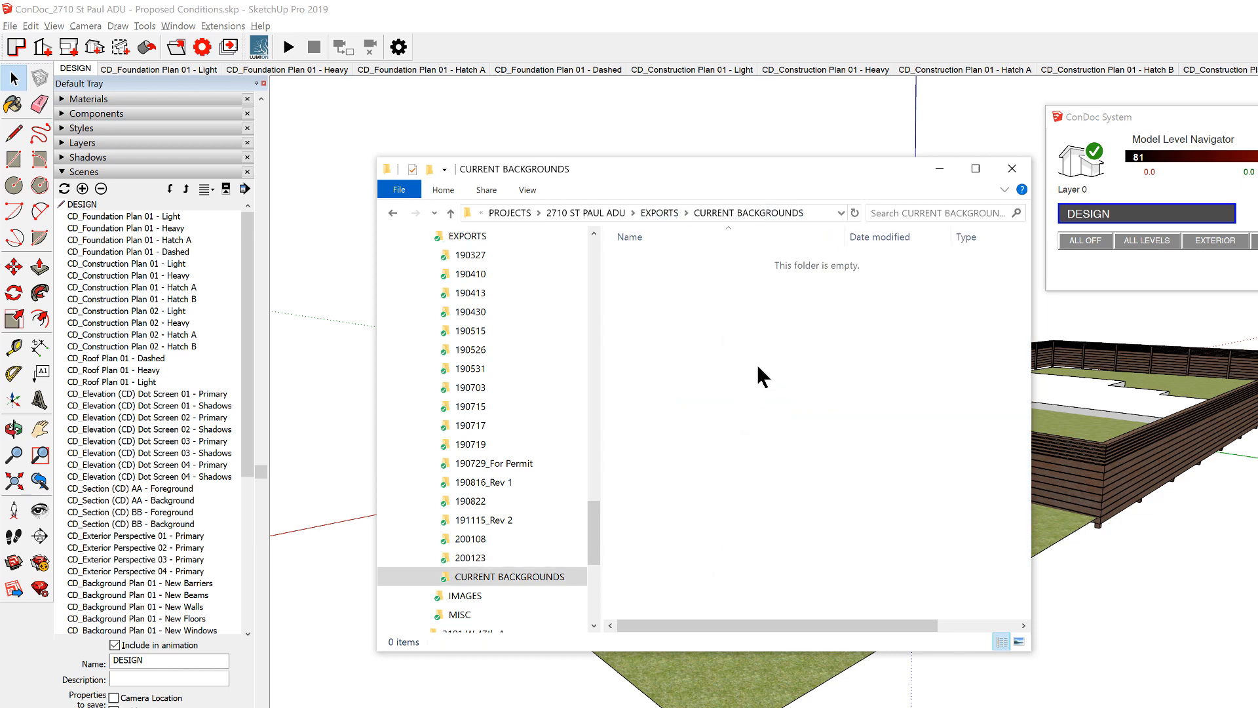